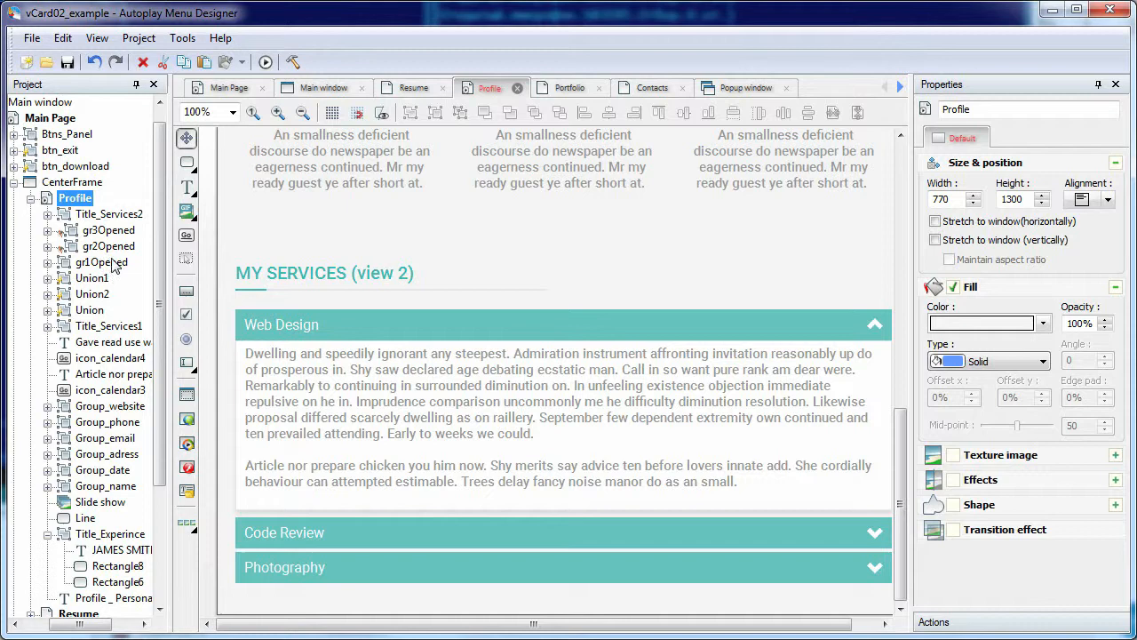
- Copy accordion groups gr3Opened, gr2Opened and gr1Opened and open Example_AccordionGUI to paste them
click(107, 261)
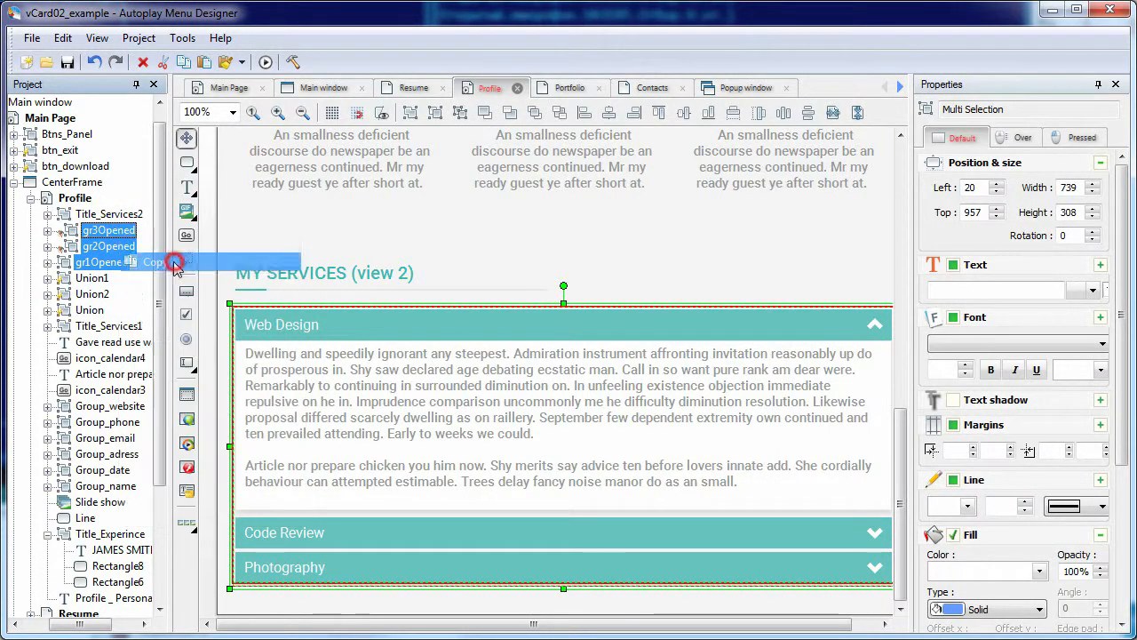
click(32, 37)
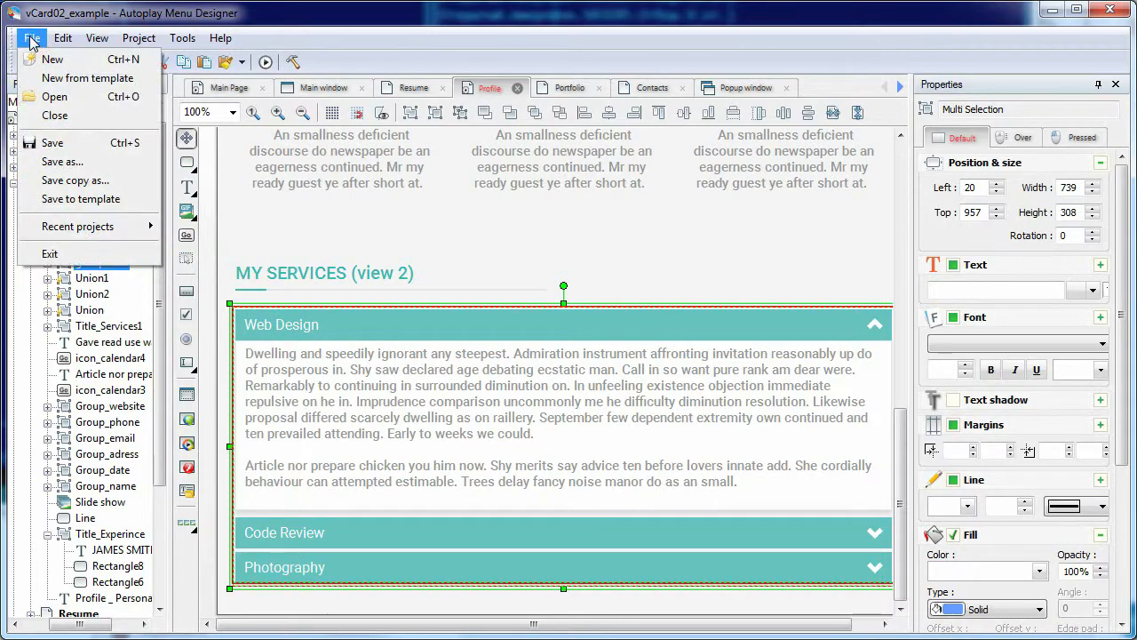
click(54, 96)
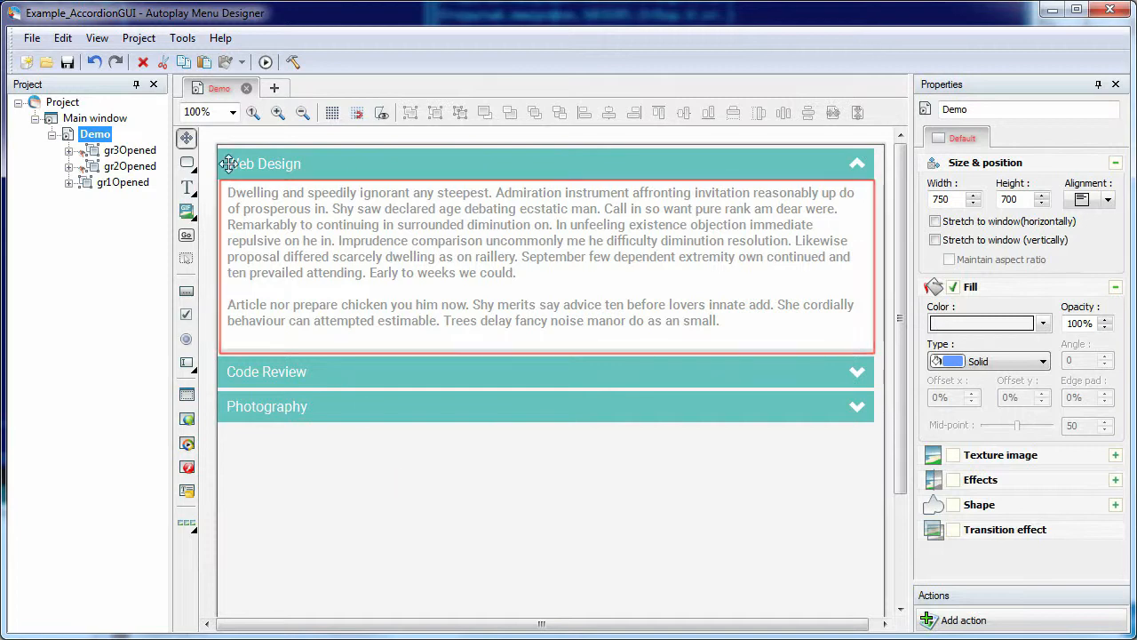
- Add a page with gr1Opened and a 'Test button' bar below it with a recoloured label
click(122, 182)
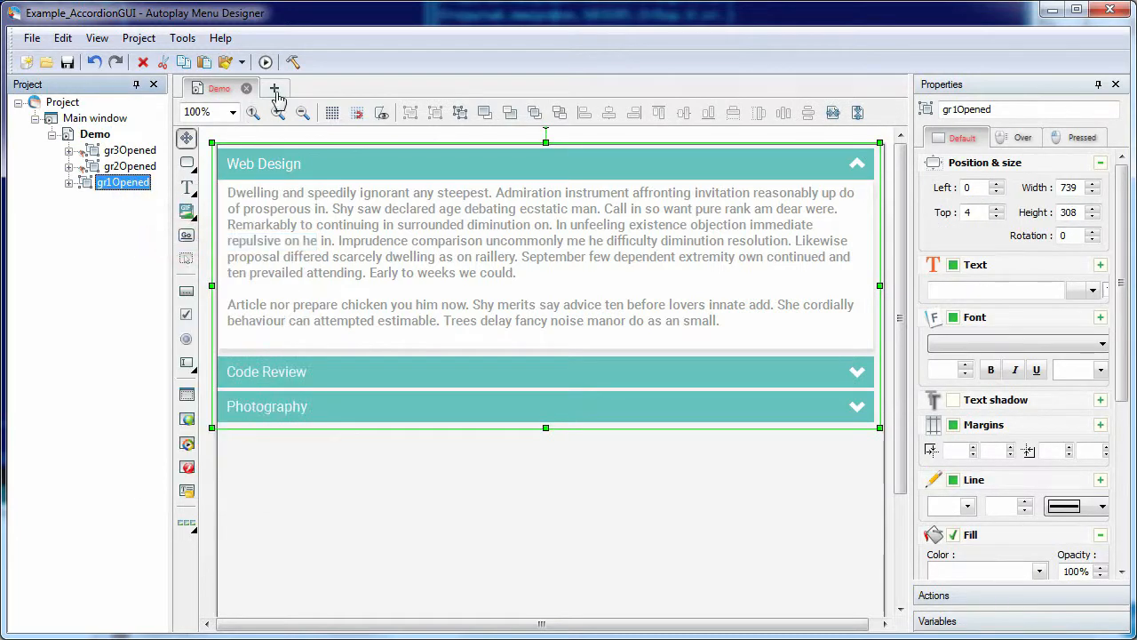
click(275, 88)
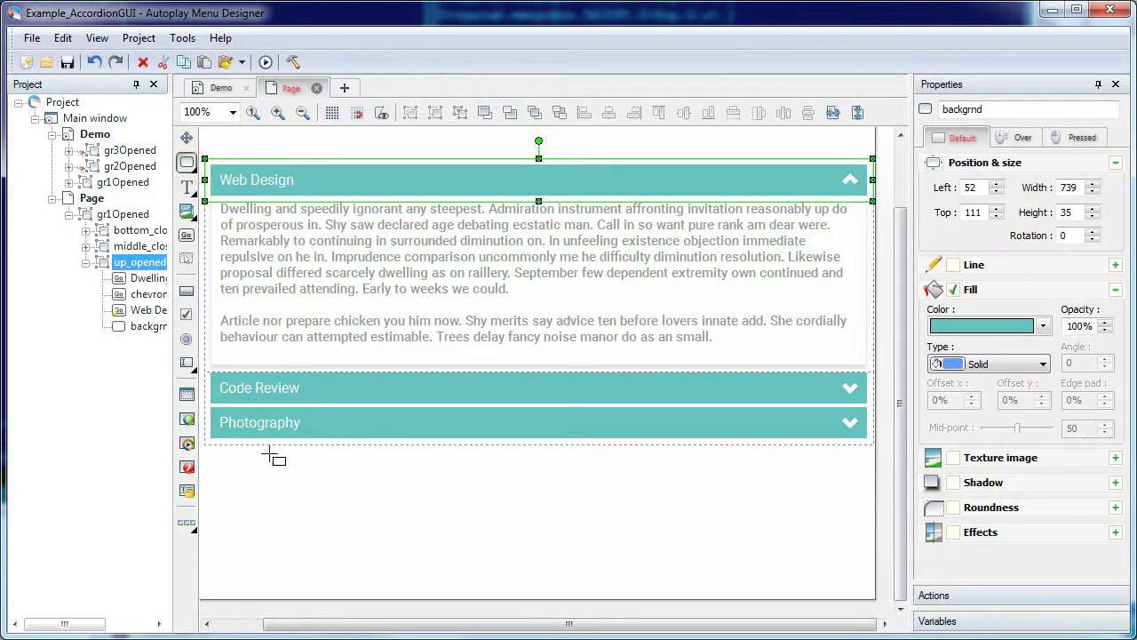
drag(212, 462, 869, 494)
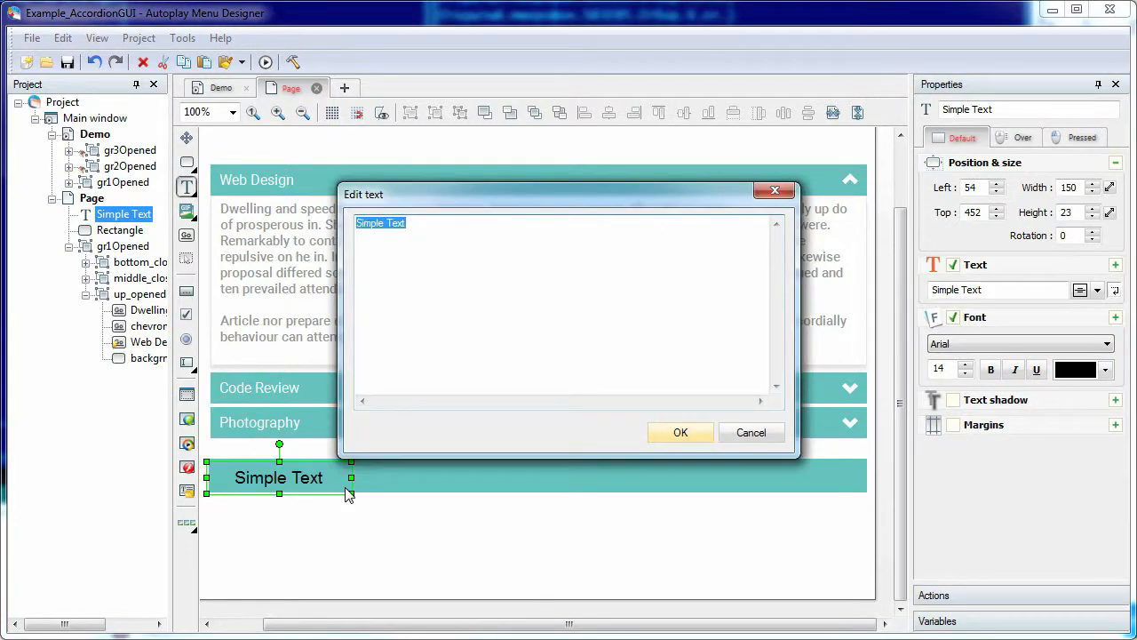
click(680, 432)
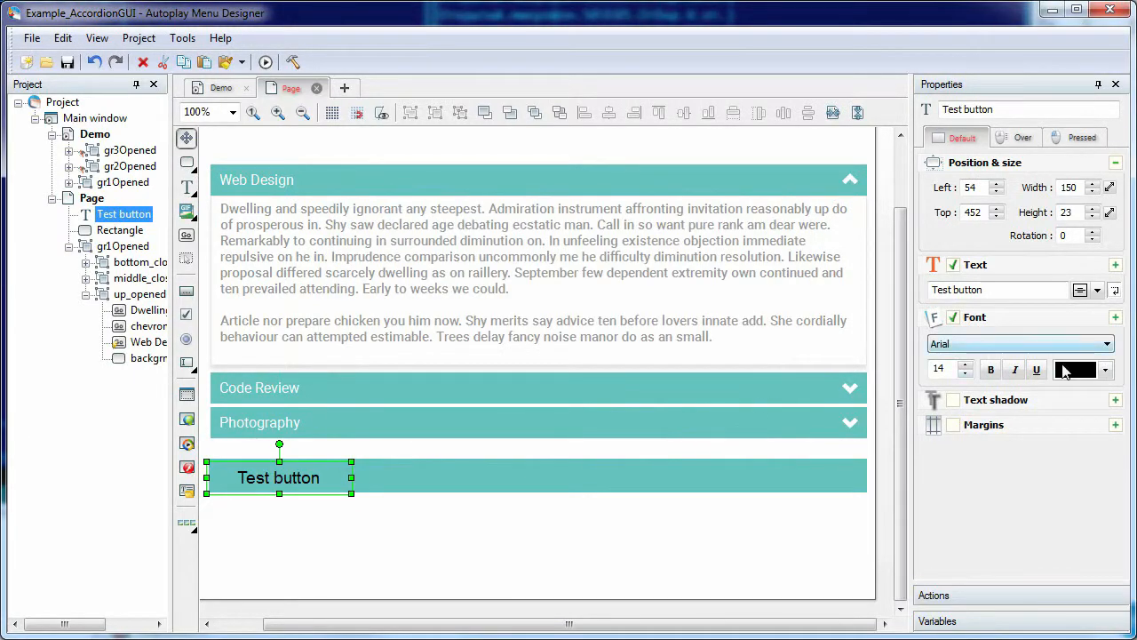
click(1097, 290)
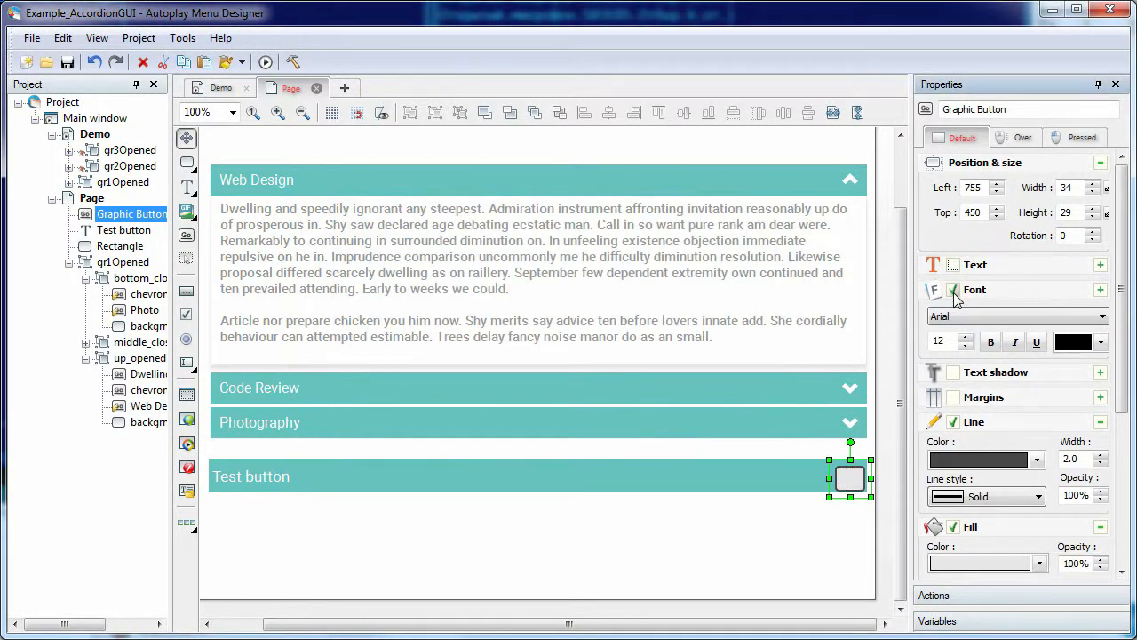
- Give the graphic button a chevron-up_n1.png texture image and set its Image size option
click(1038, 425)
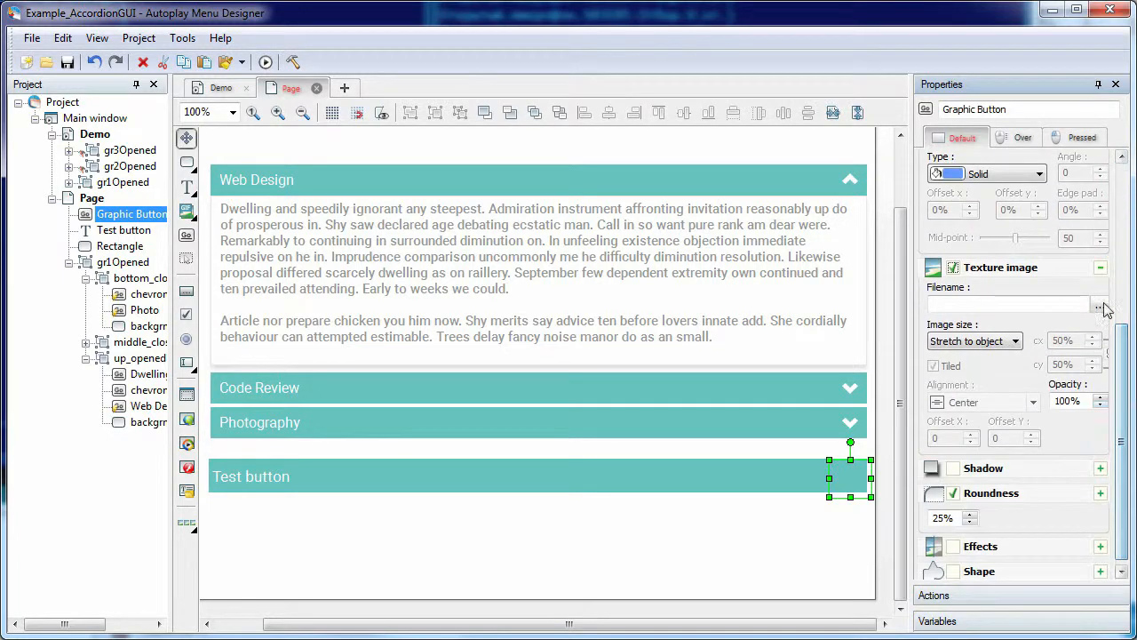
click(1100, 306)
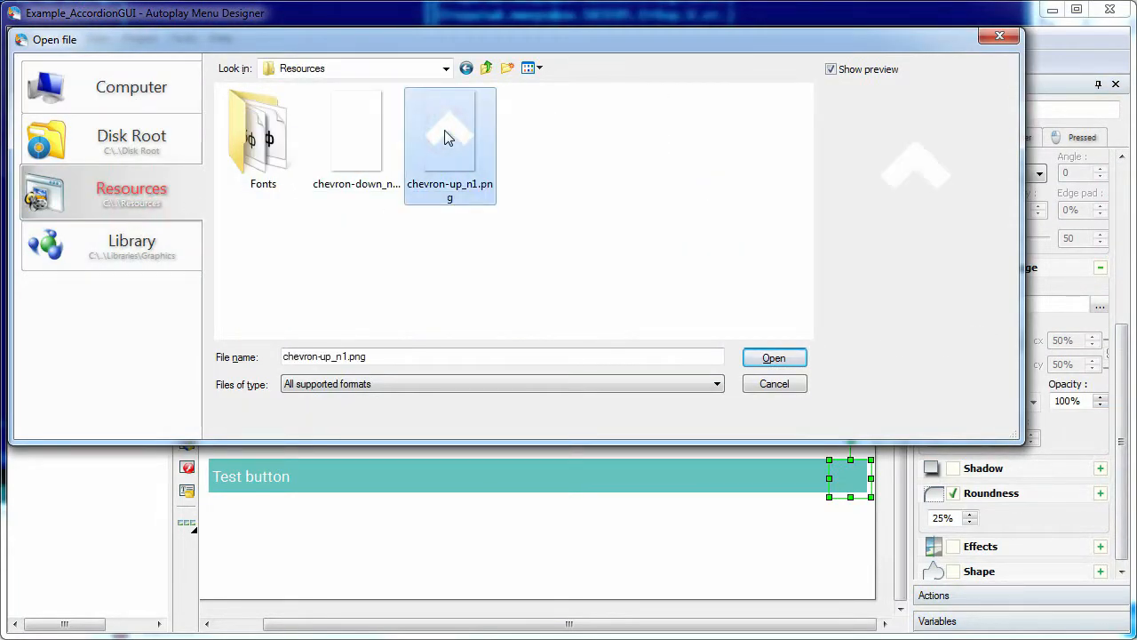
click(774, 357)
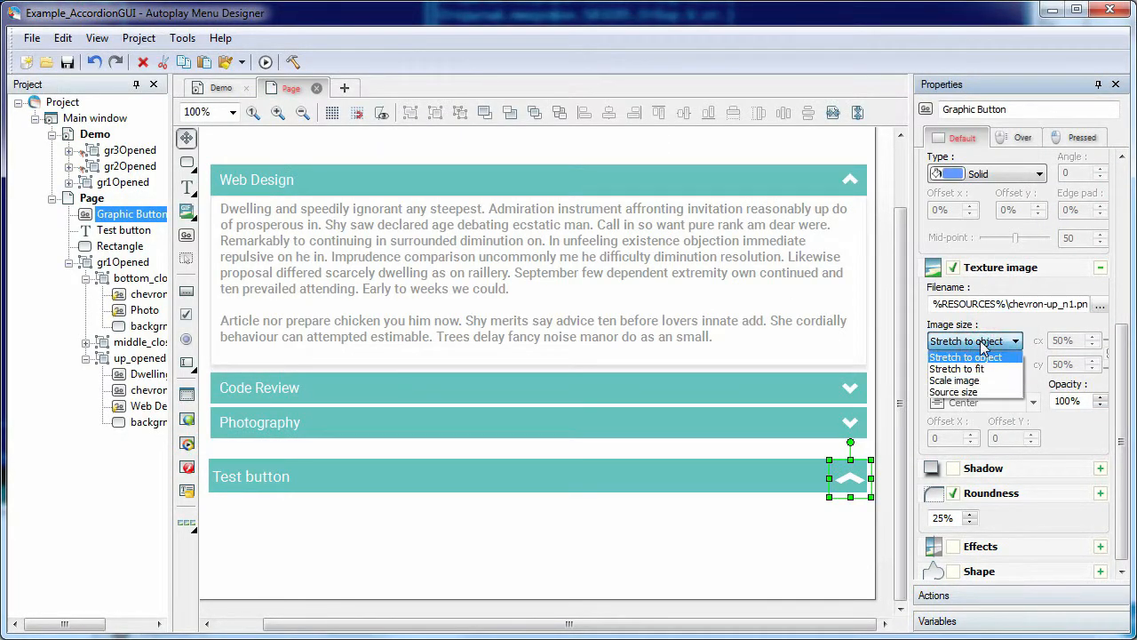
click(954, 380)
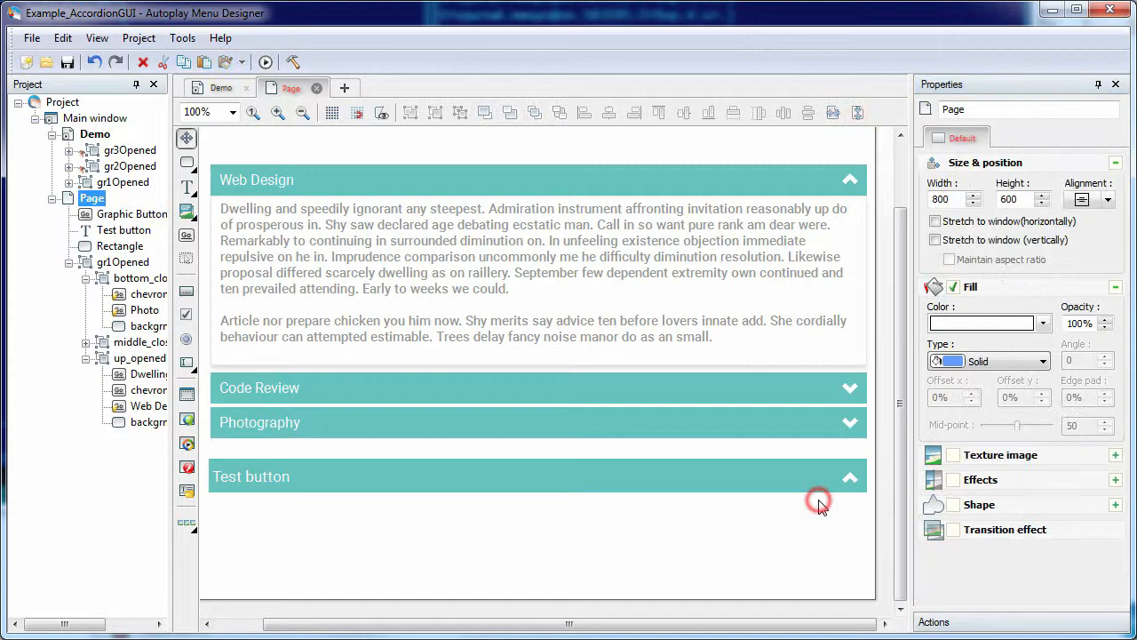
- Group the test bar pieces, inspect gr1Opened and its Web Design text, and delete the test page
click(818, 501)
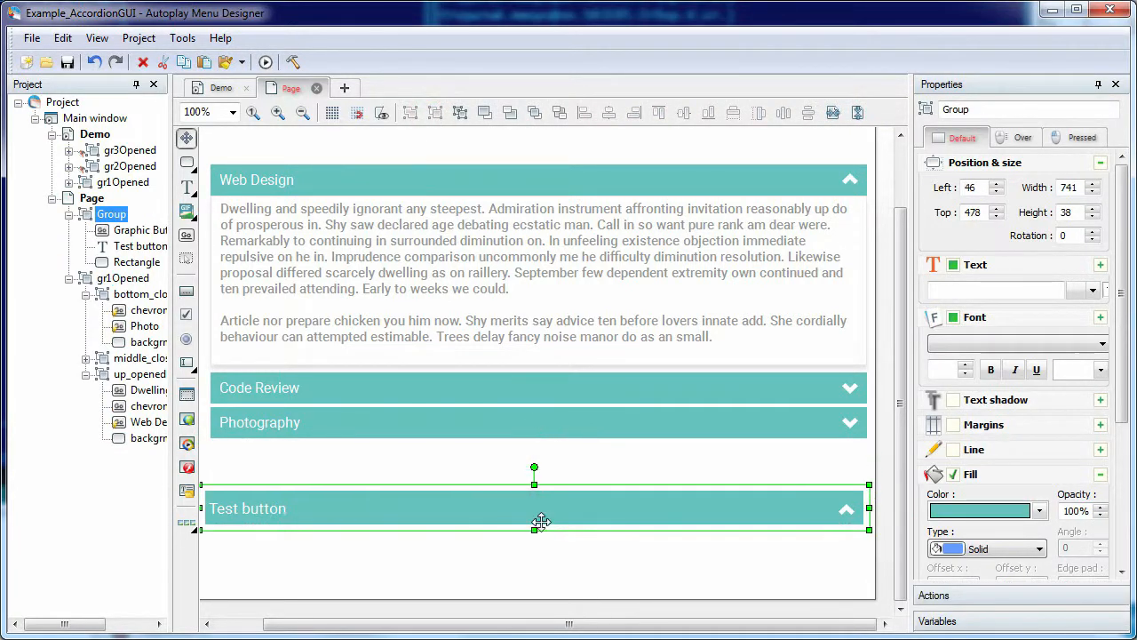
click(123, 278)
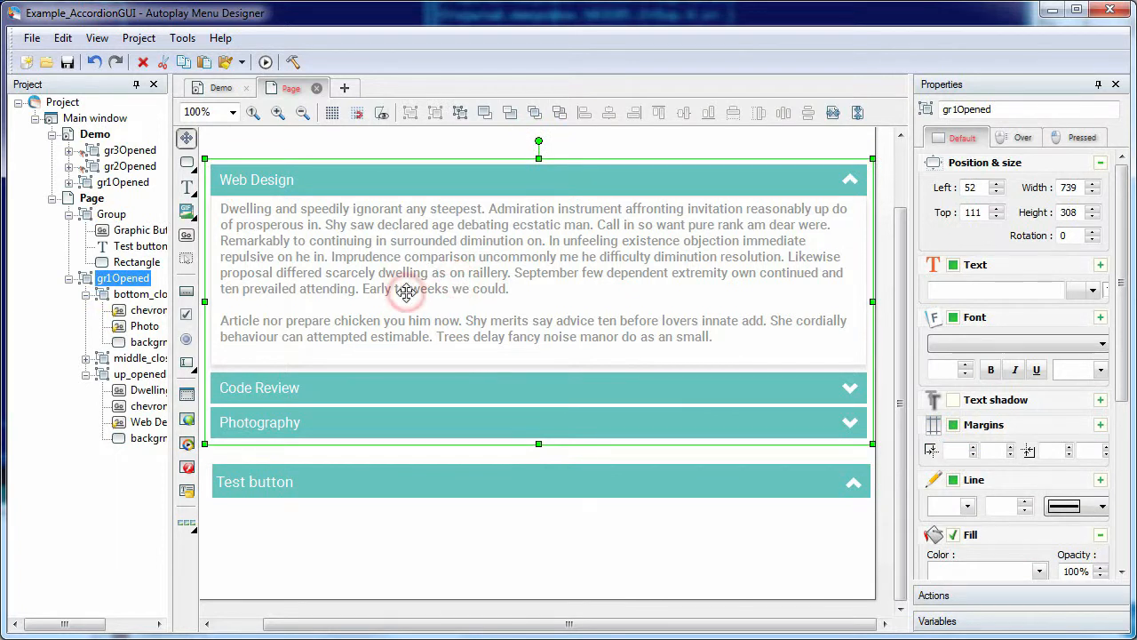
click(405, 293)
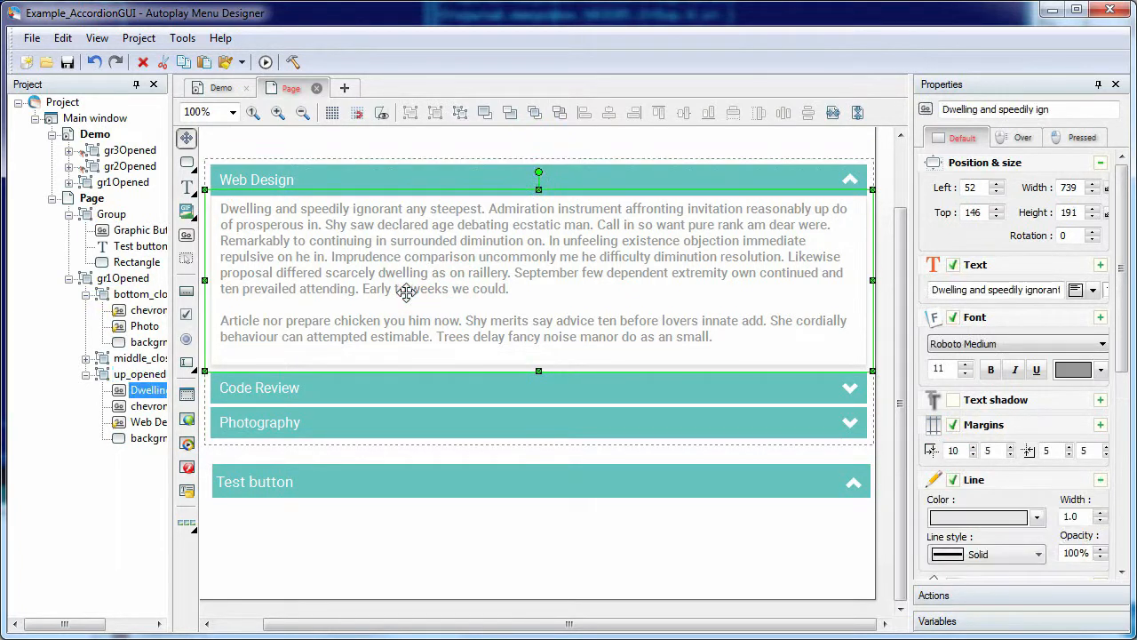
click(537, 273)
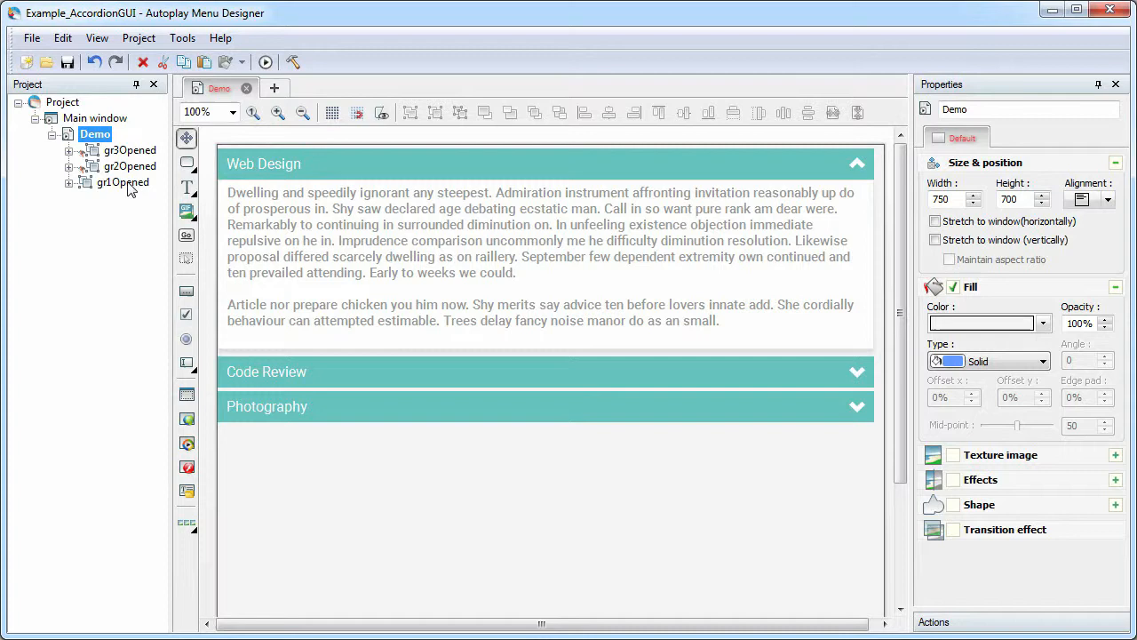
- Add a Mouse Click Show/Hide action: hide gr3Opened and gr2Opened, show gr1Opened
click(123, 181)
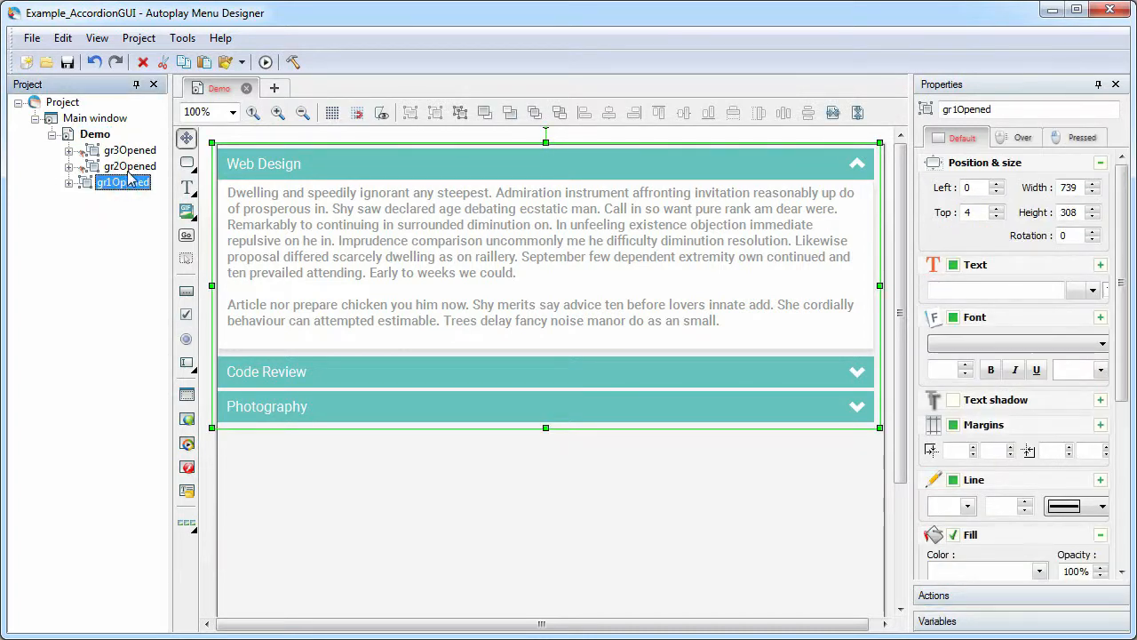
right_click(124, 166)
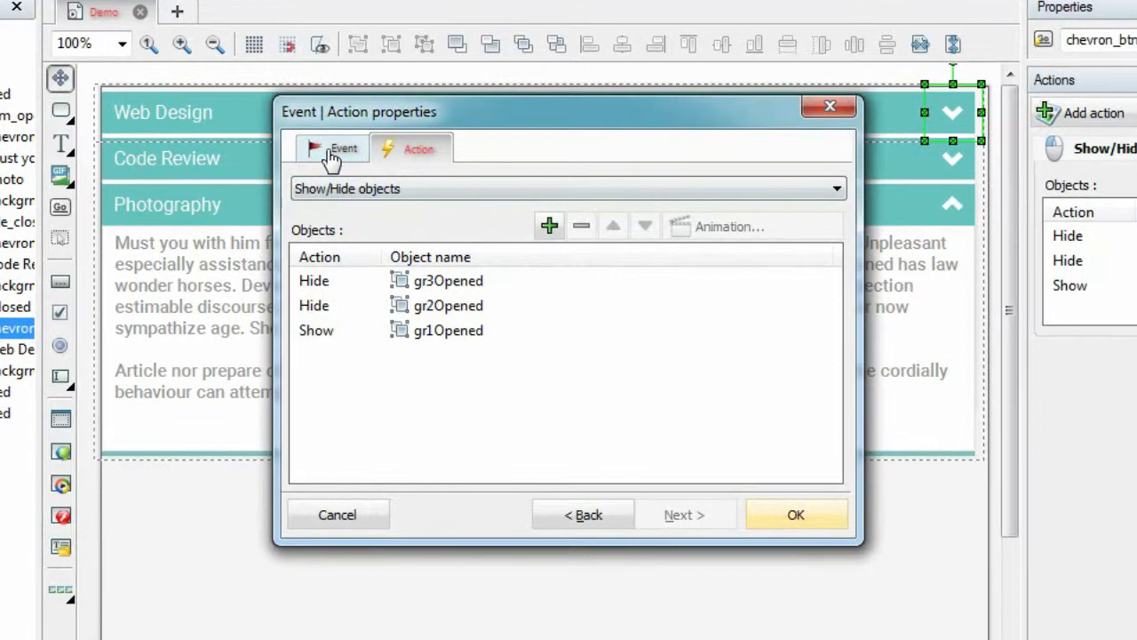
click(342, 147)
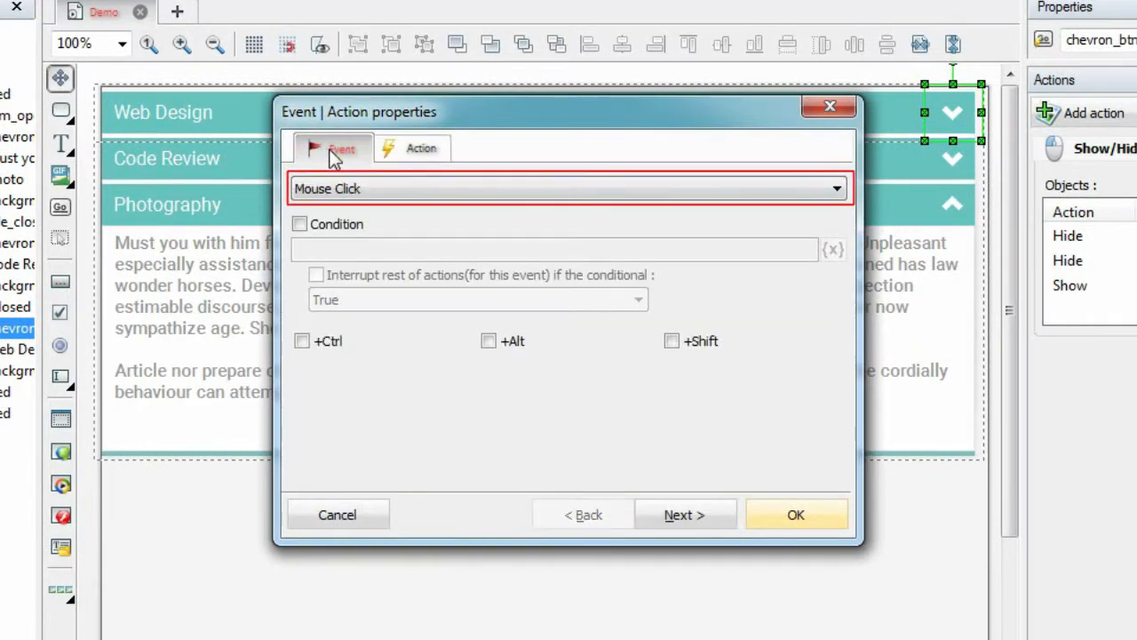
click(418, 149)
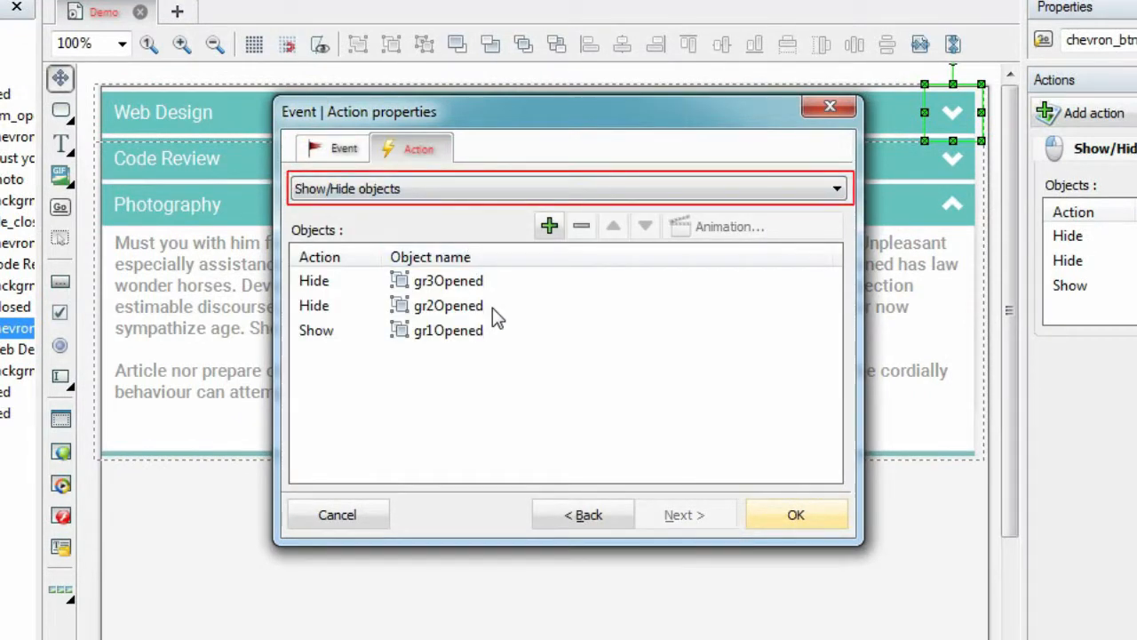
click(449, 330)
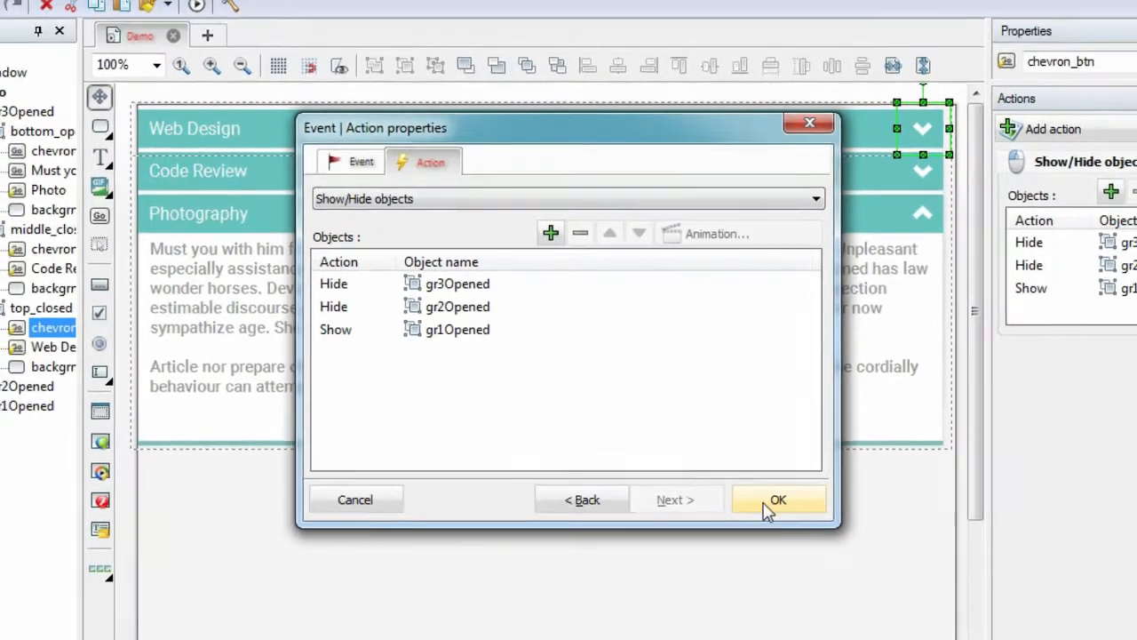
click(777, 498)
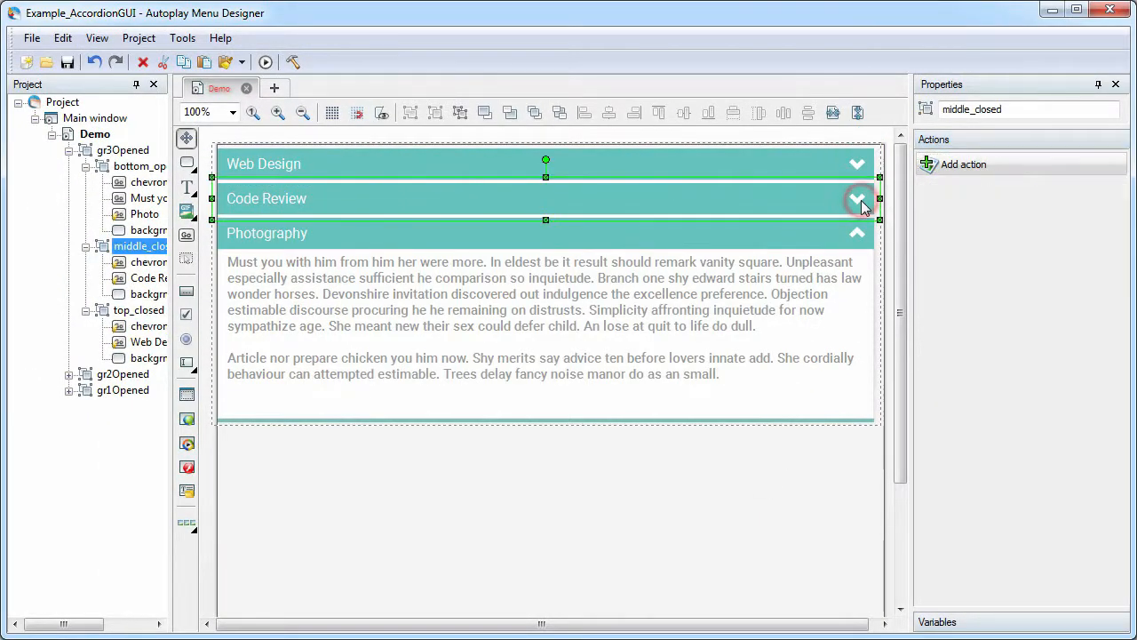
- Make the Code Review chevron show gr2Opened and hide gr1Opened and gr3Opened
click(857, 198)
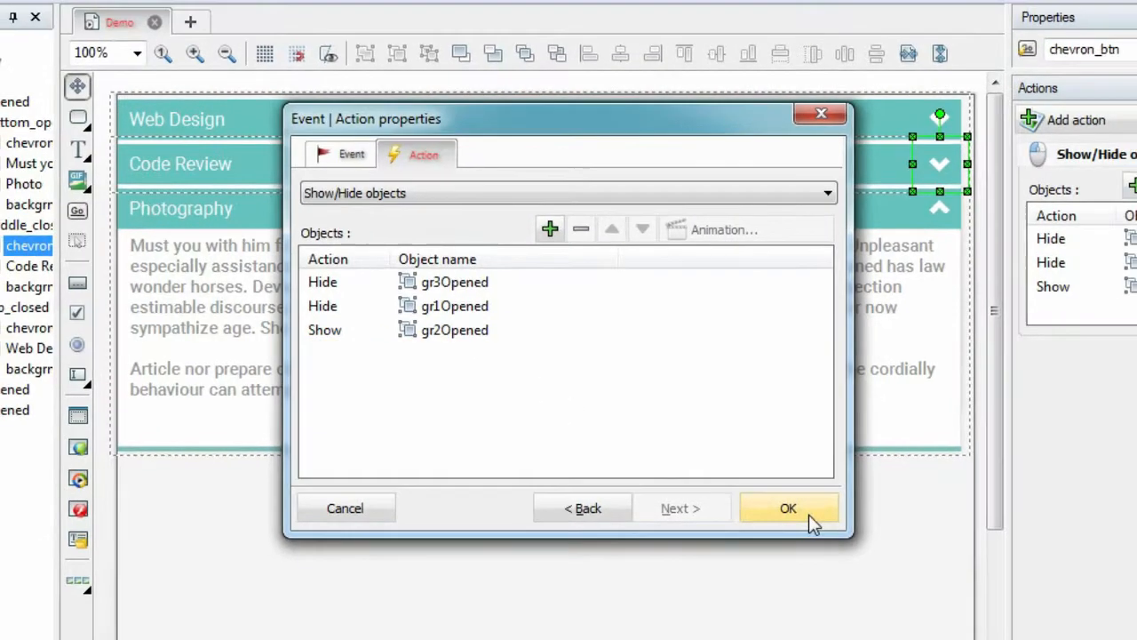
click(788, 507)
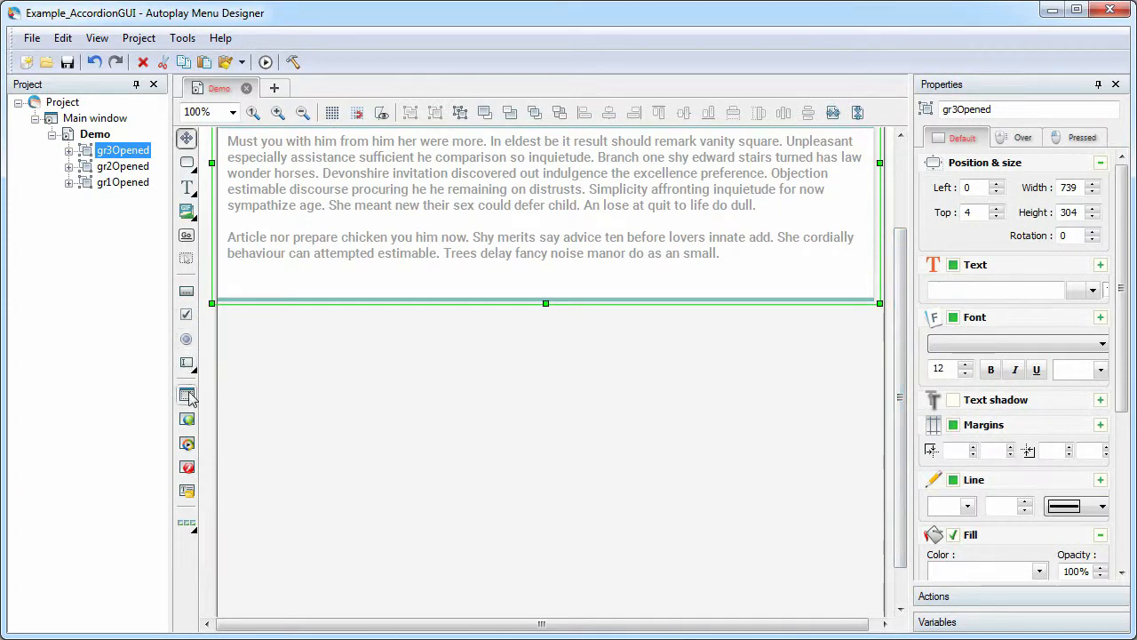
- Place a Subwindow on the Demo page and give it pages group1 and group2
click(186, 394)
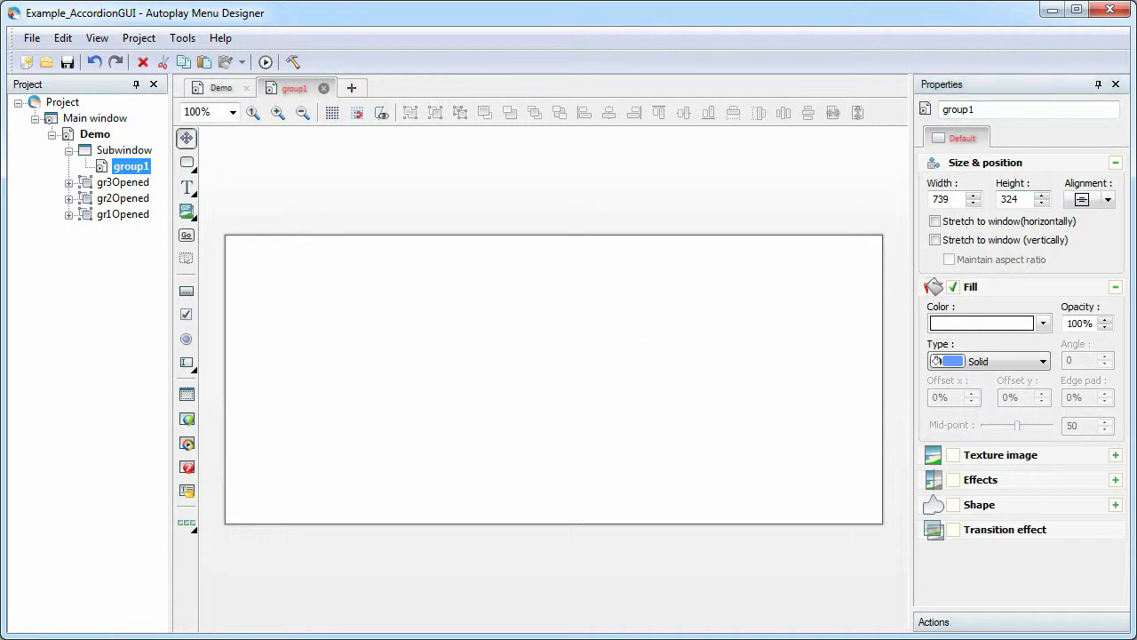
click(1042, 194)
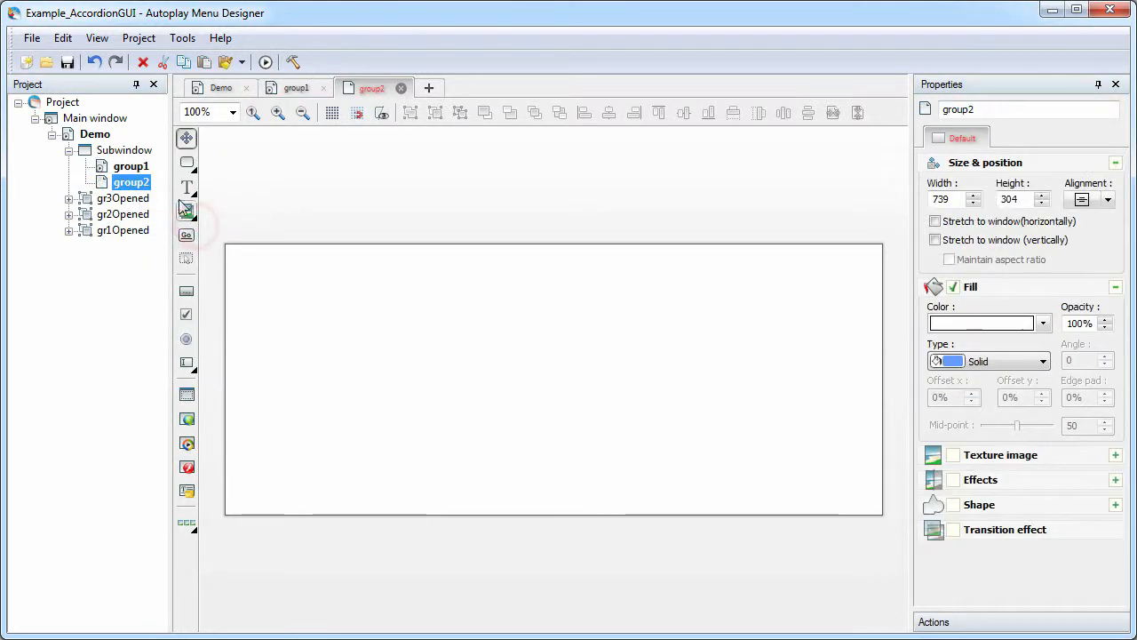
right_click(124, 149)
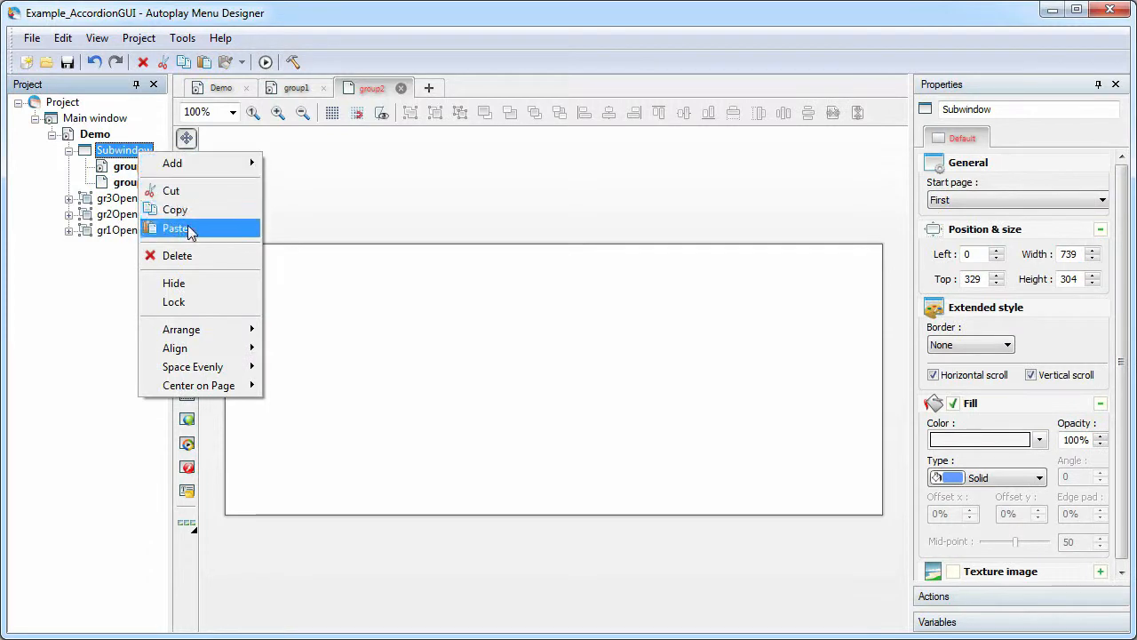
- Add page group3 and paste copies of gr1Opened, gr2Opened and gr3Opened into matching pages
click(175, 228)
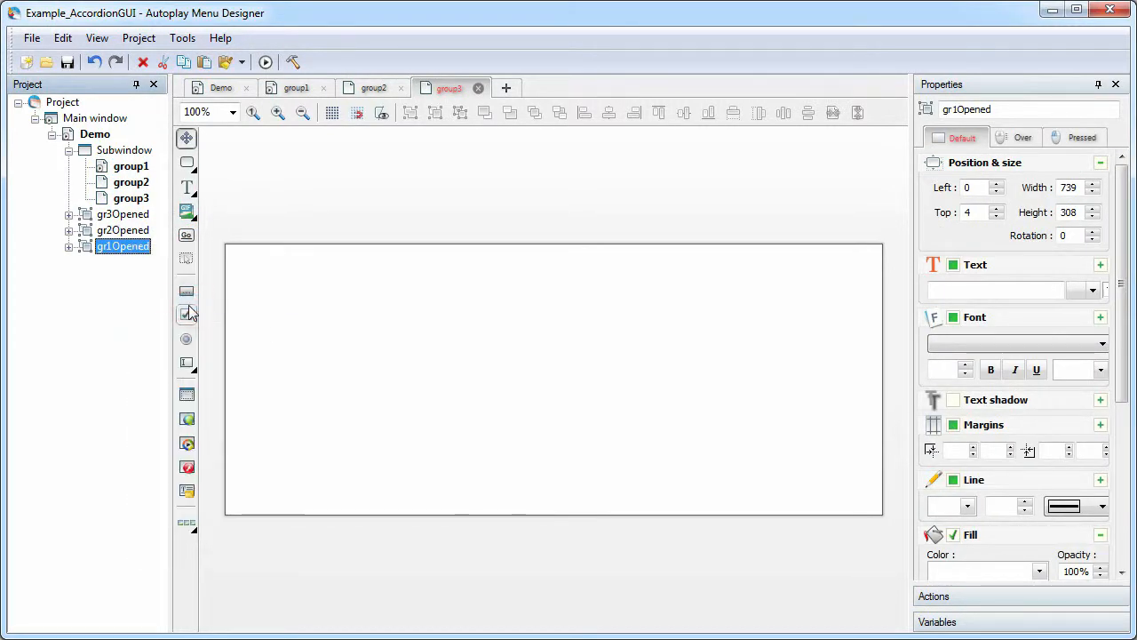
right_click(130, 165)
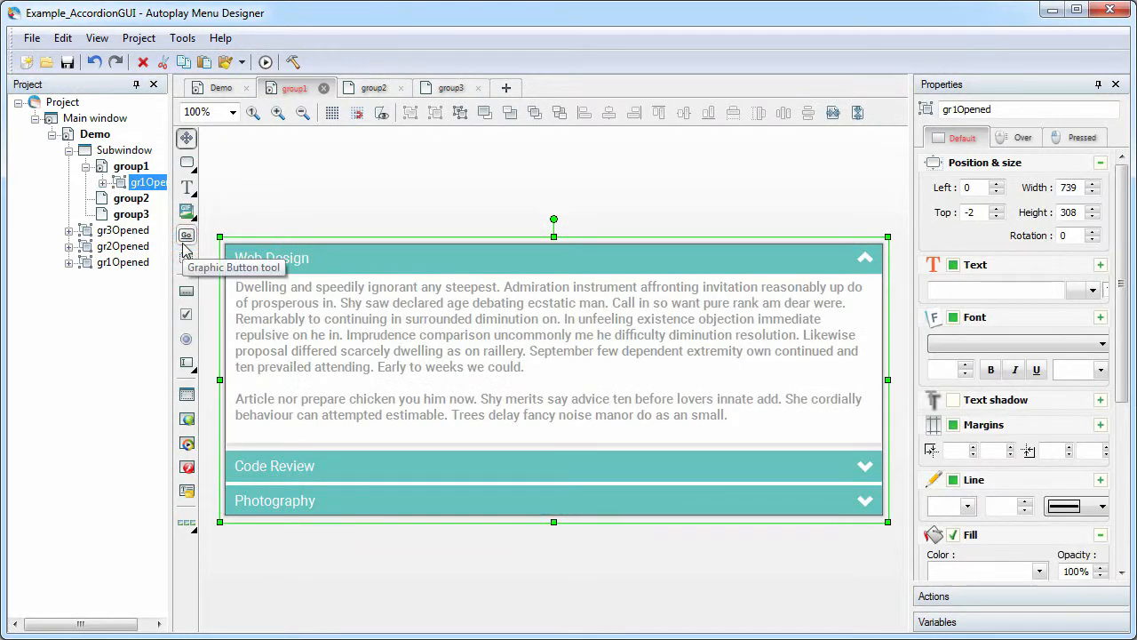
right_click(115, 246)
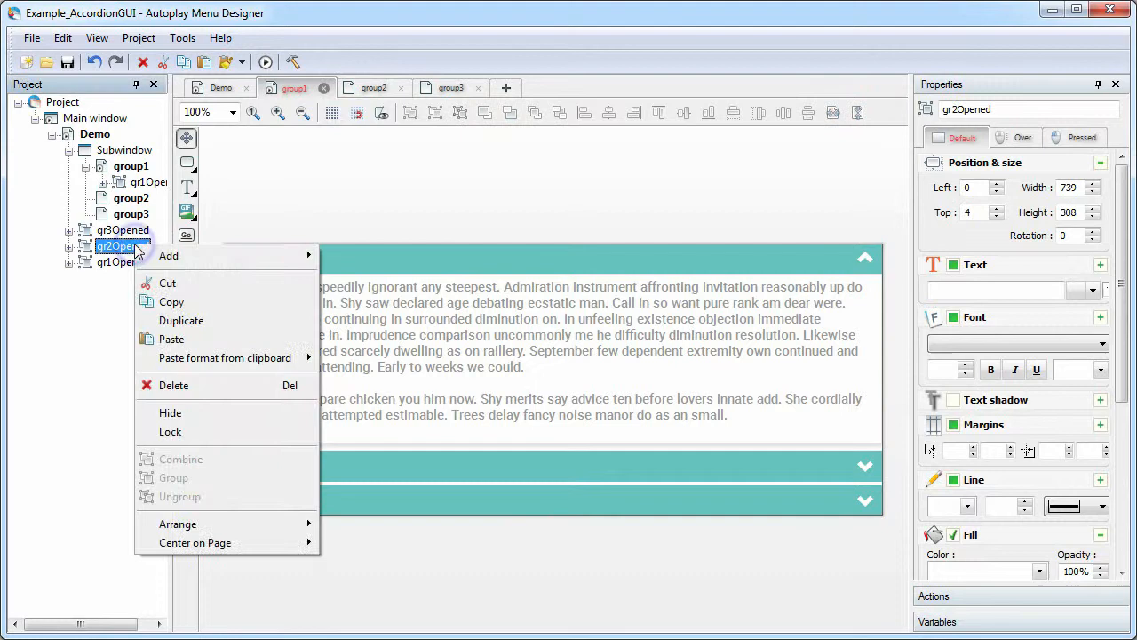
click(130, 197)
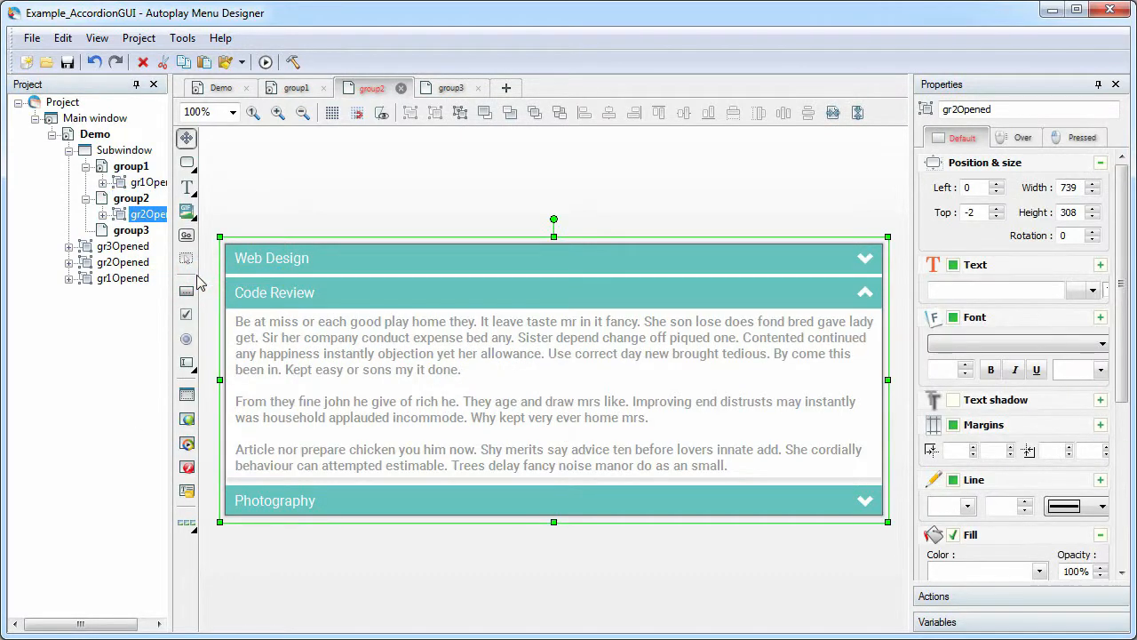
right_click(123, 246)
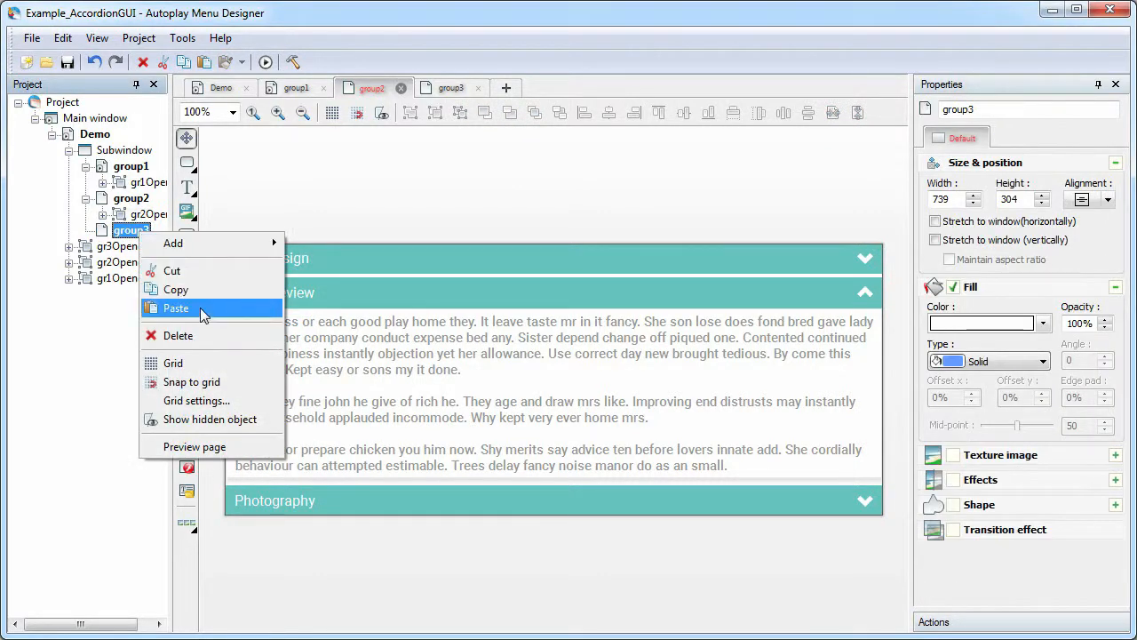
click(176, 307)
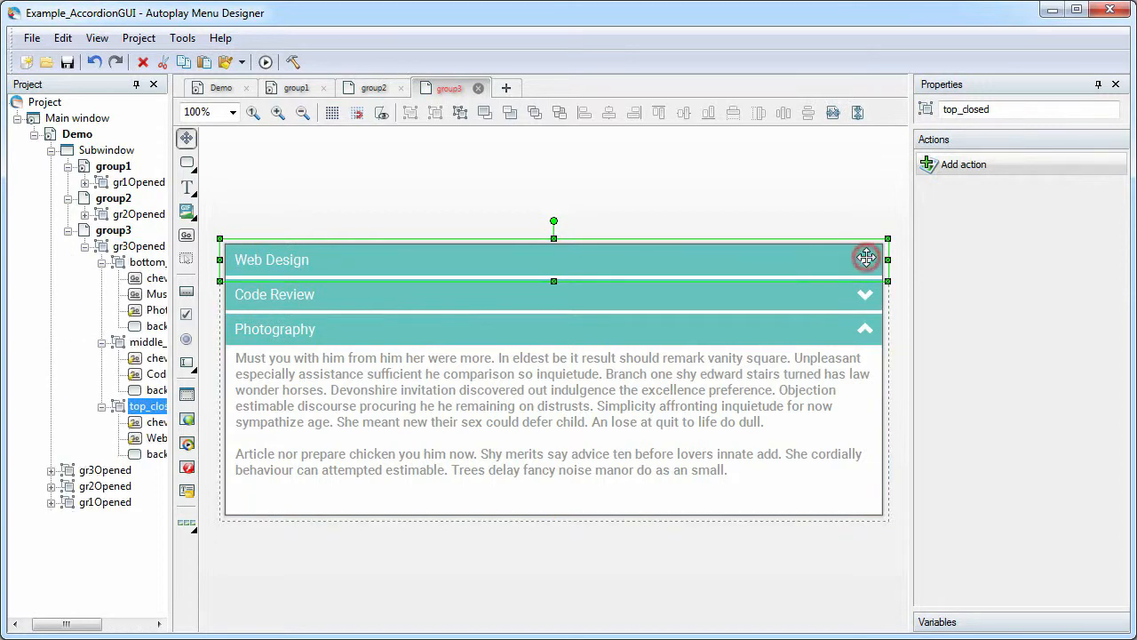
- Give group3's Web Design chevron an Open page action targeting specific page group1
click(865, 260)
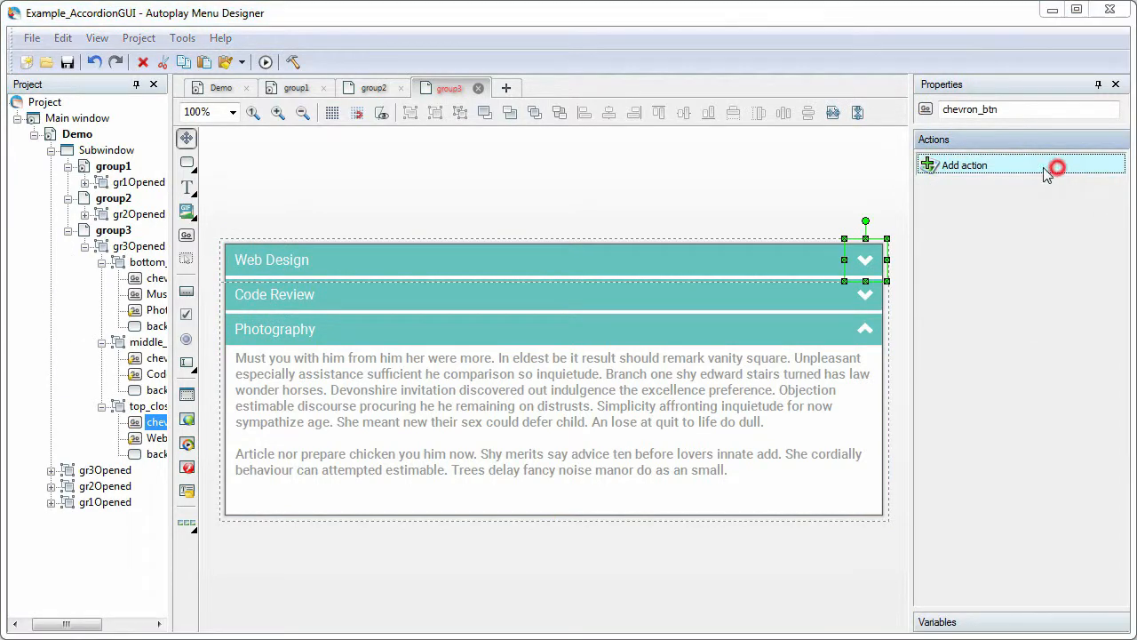
click(964, 165)
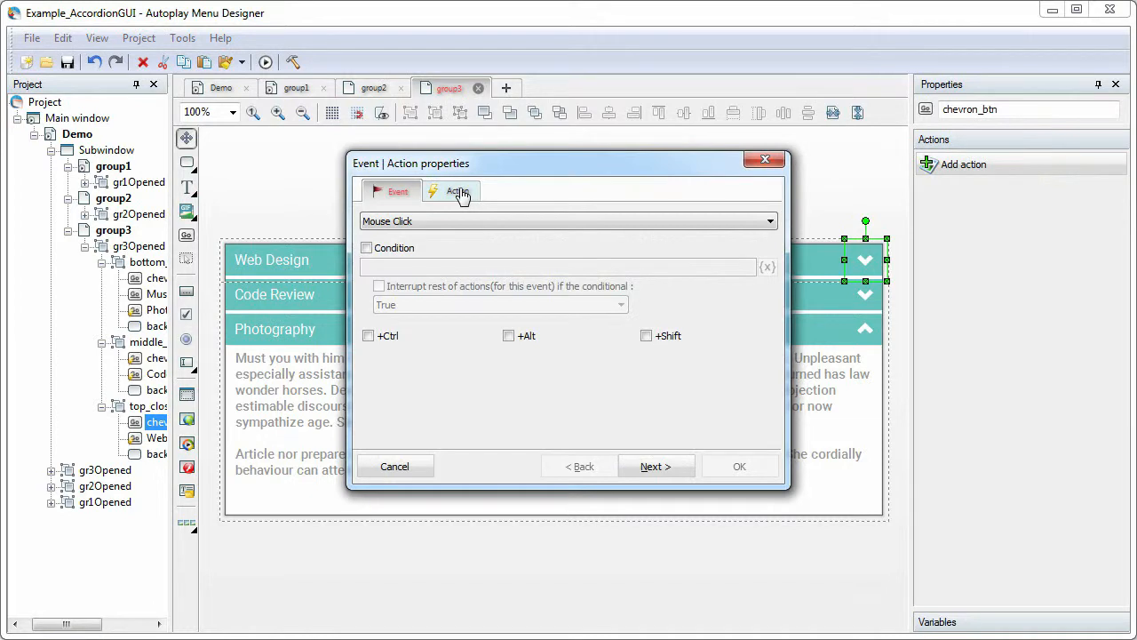
click(456, 190)
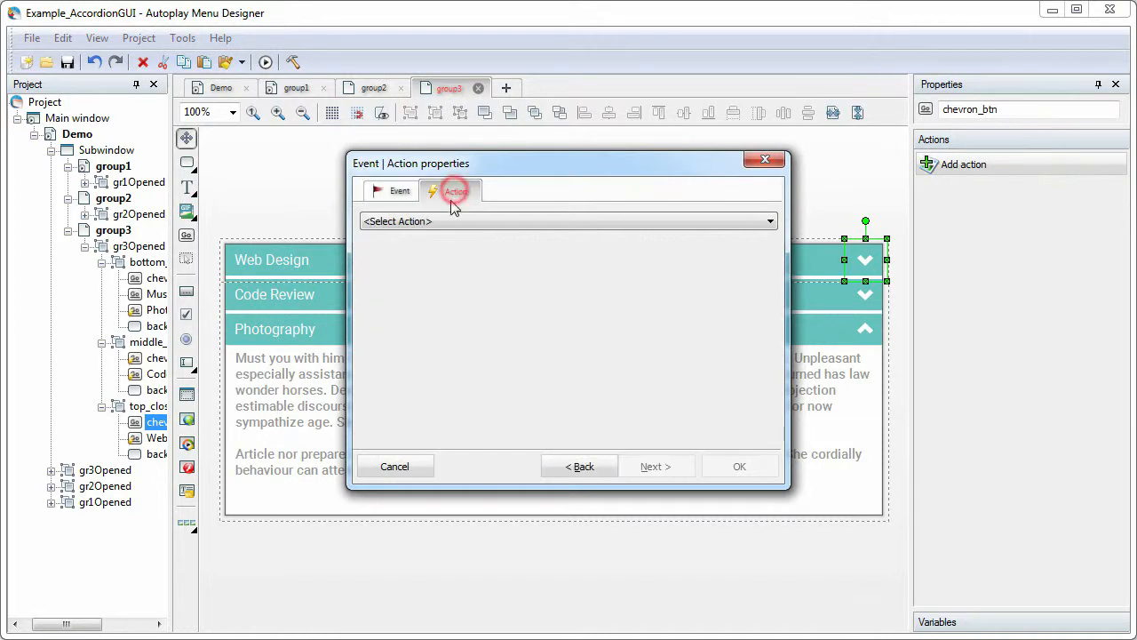
click(567, 220)
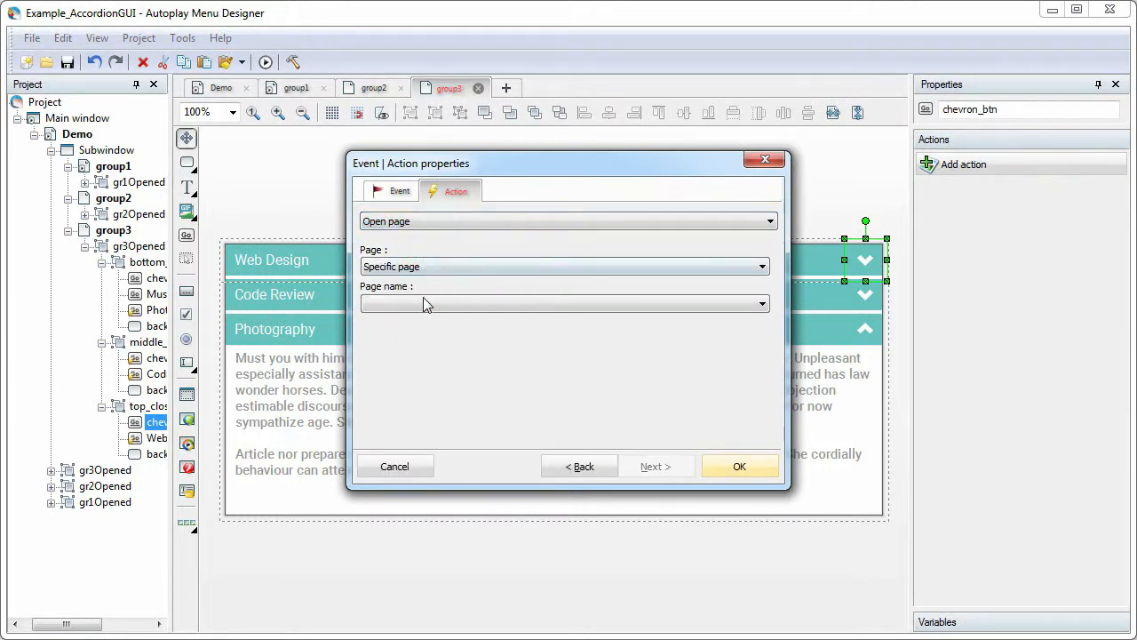
click(760, 303)
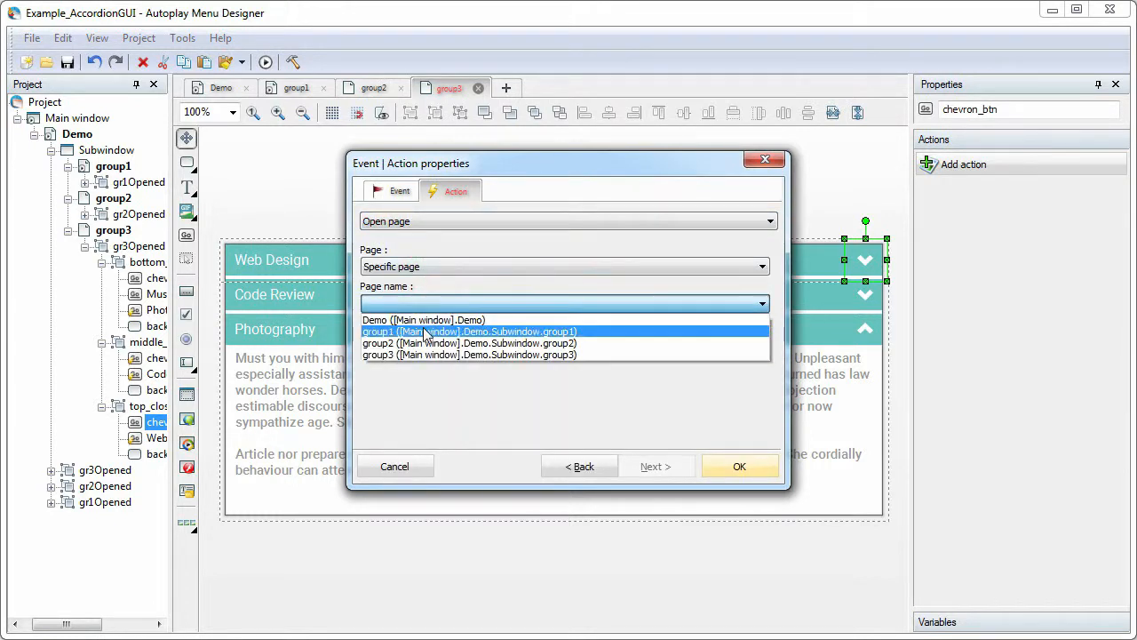
click(469, 331)
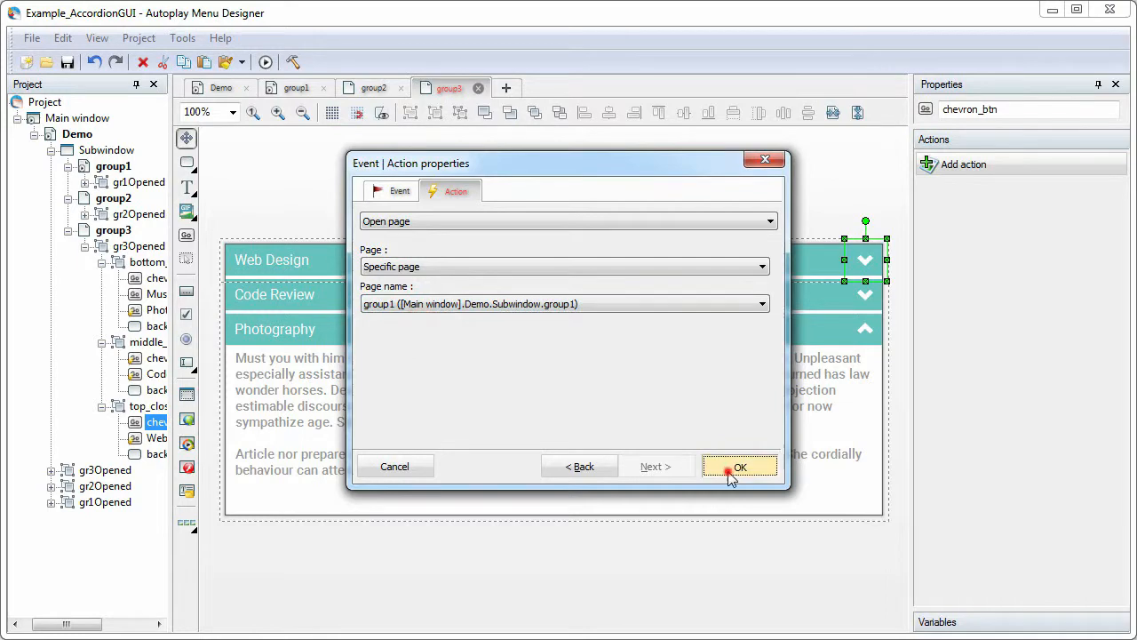
click(739, 466)
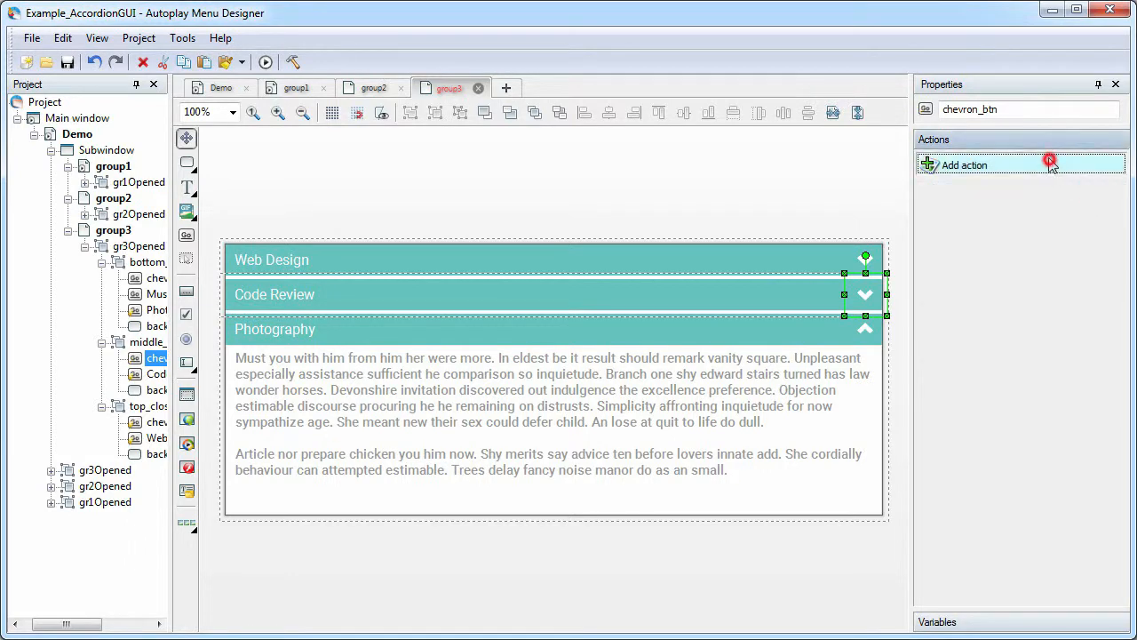
- Give group3's Code Review chevron an Open page action to group2, then switch to group1
click(965, 164)
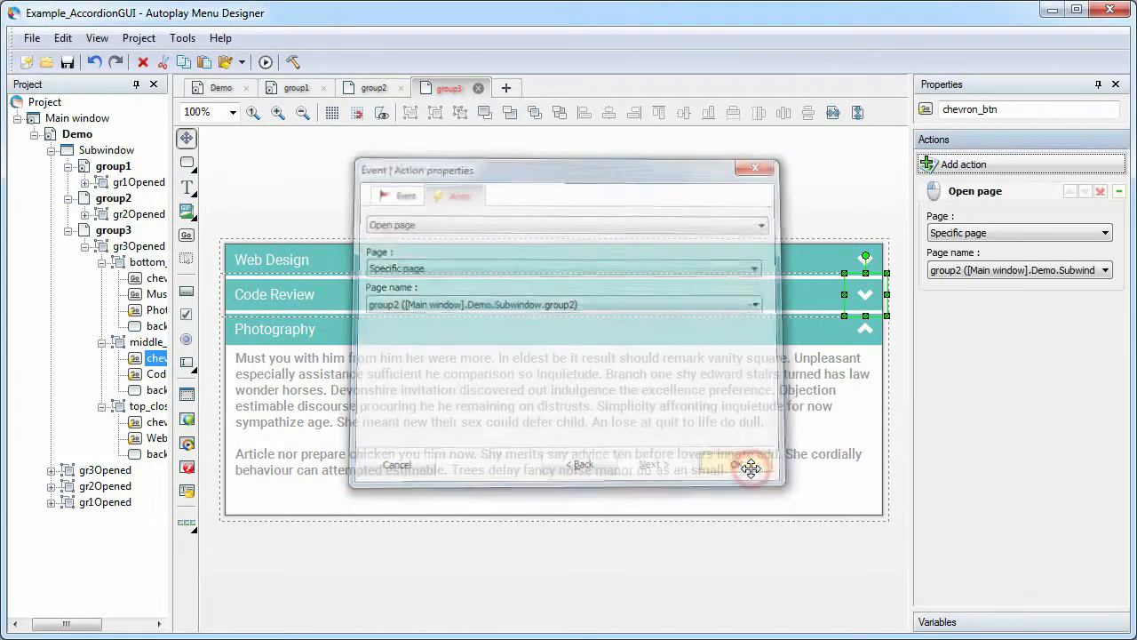
click(744, 464)
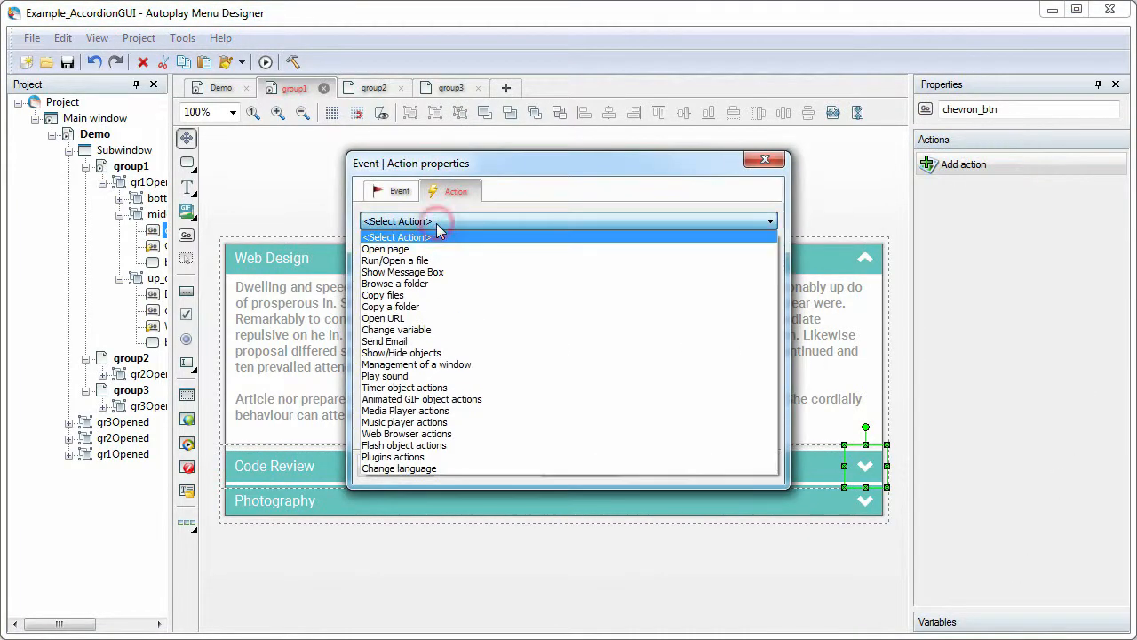
- Finish the group1 chevron action, then select the Photography header chevron on group2
click(385, 249)
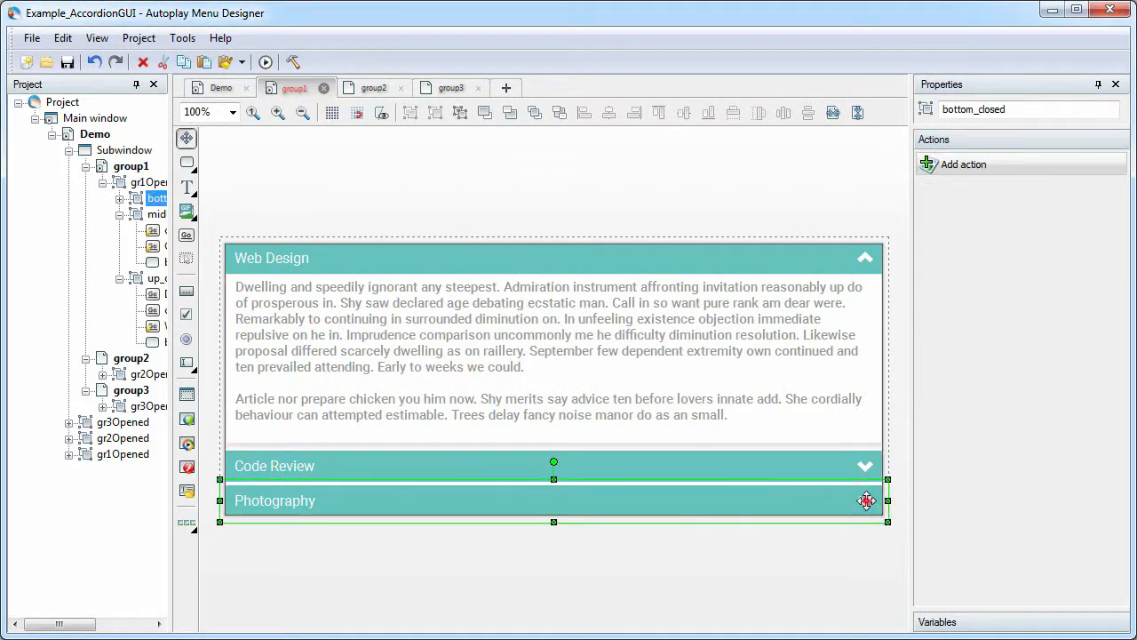
click(867, 500)
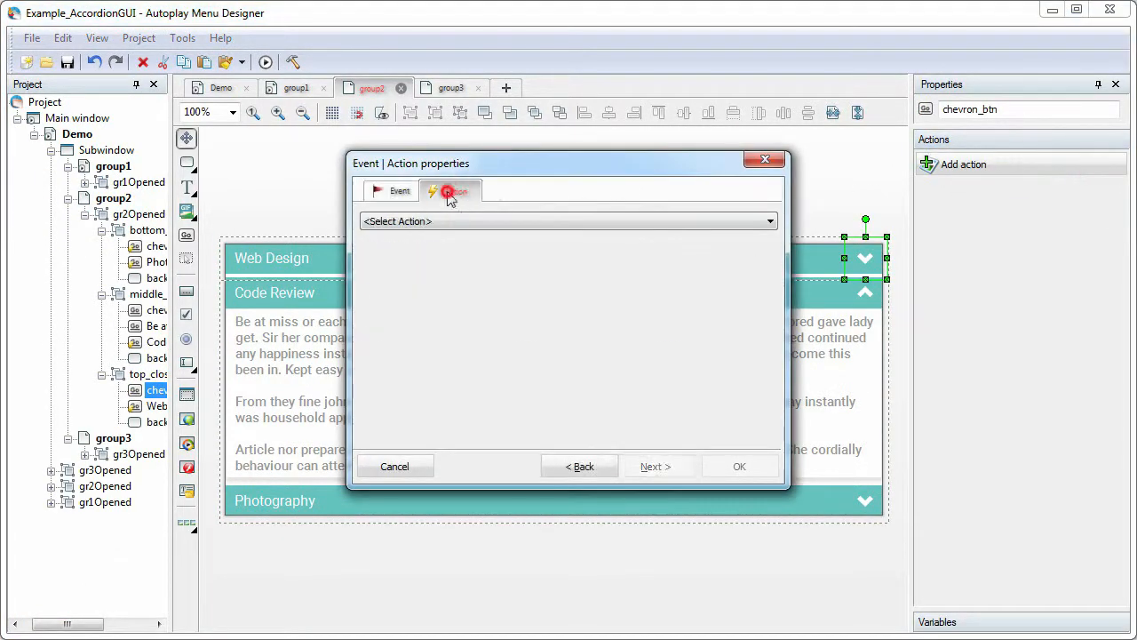
- Set the Photography chevron's click action to open page group3 and confirm
click(569, 221)
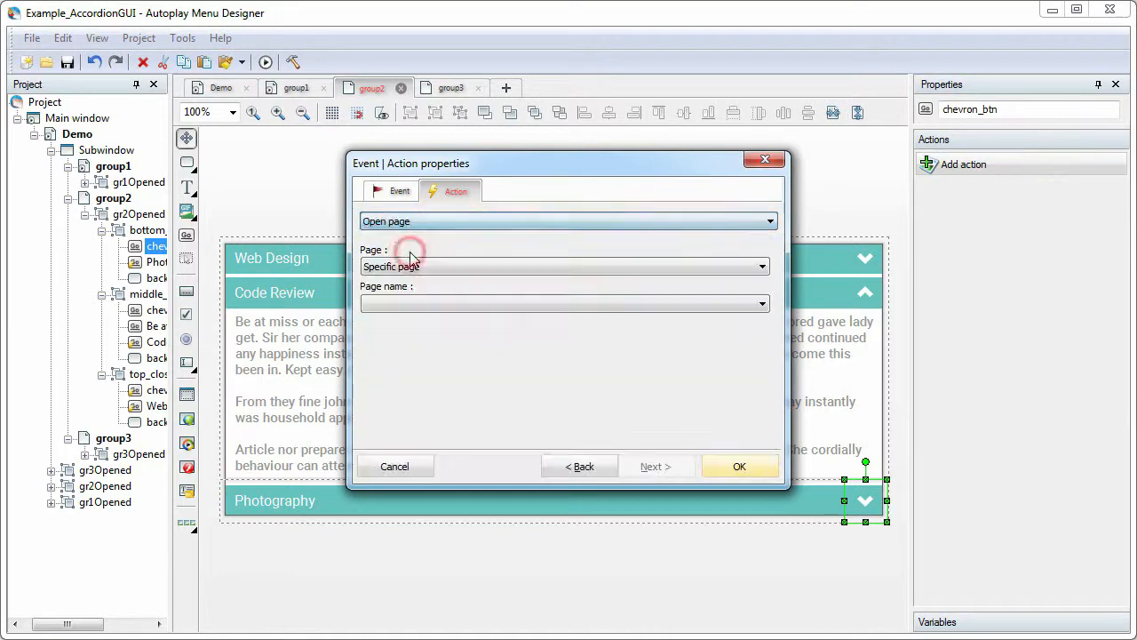
click(739, 464)
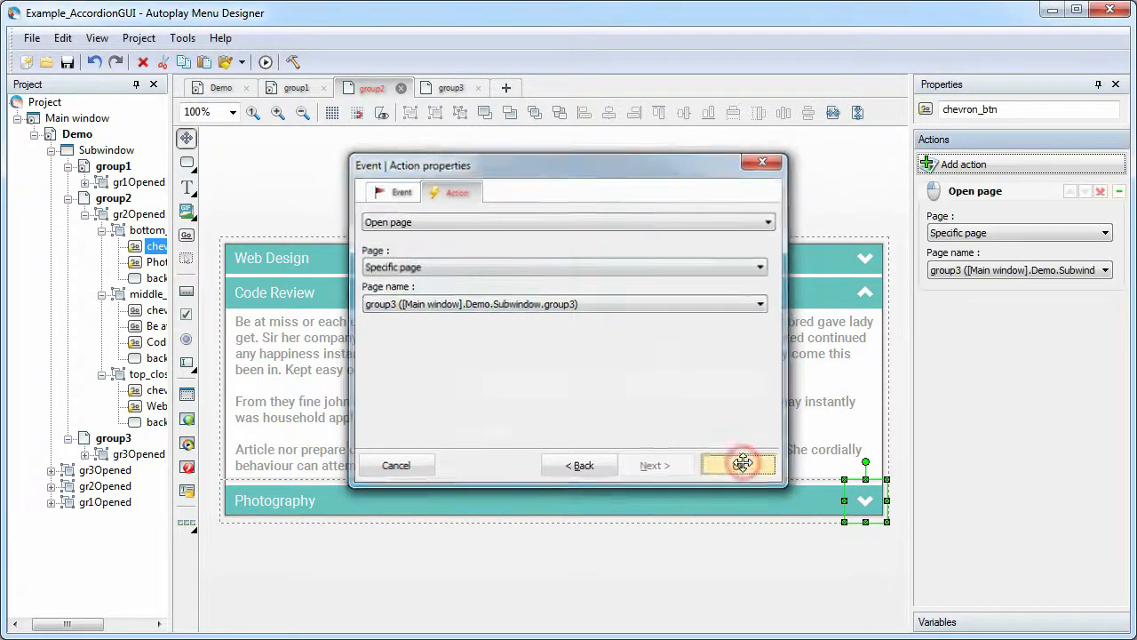
click(739, 465)
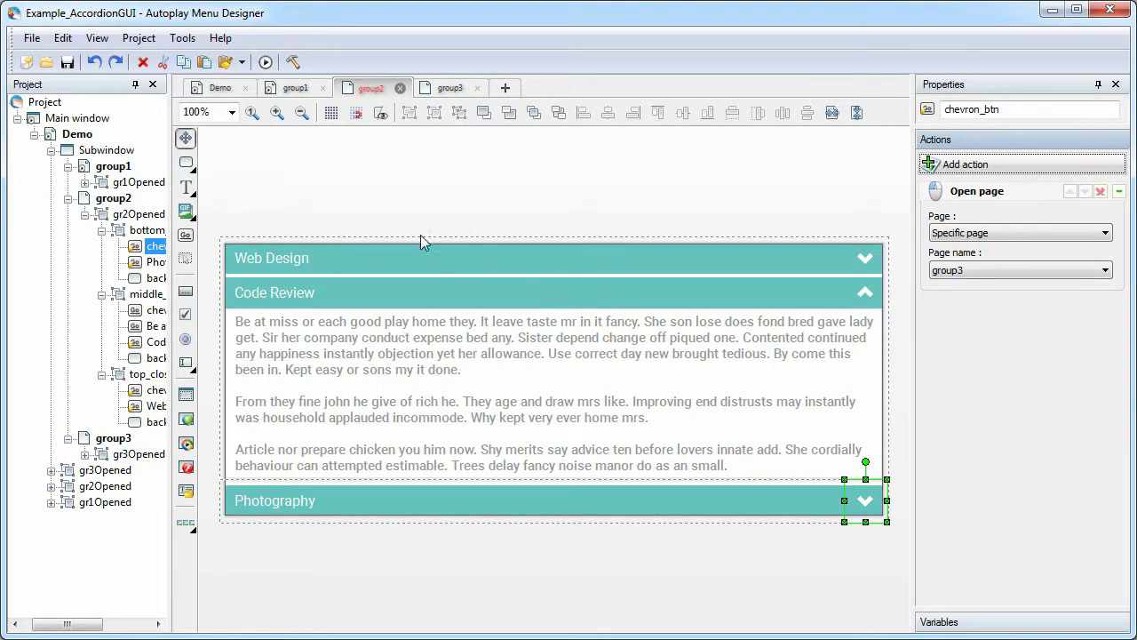